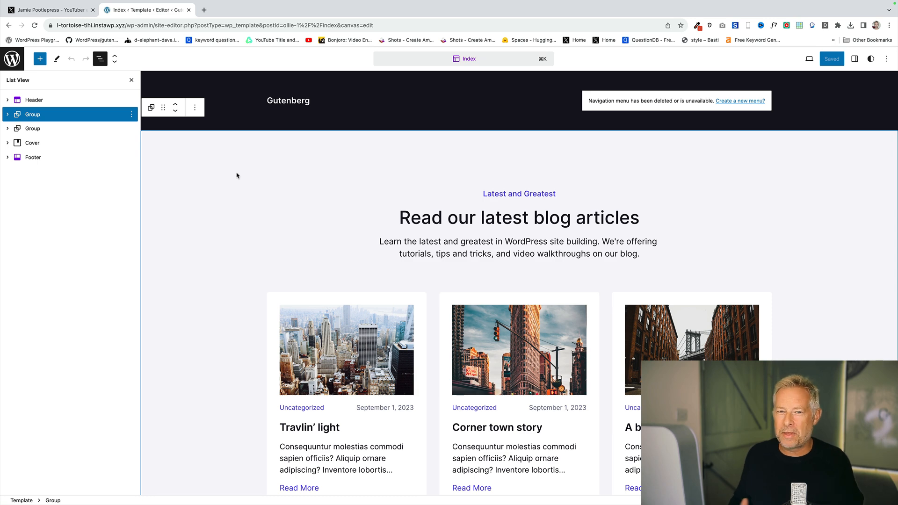
- Switch the Index template to the zoomed-out overview and browse its sections
{"action": "scroll", "scroll_direction": "down", "scroll_amount": 3}
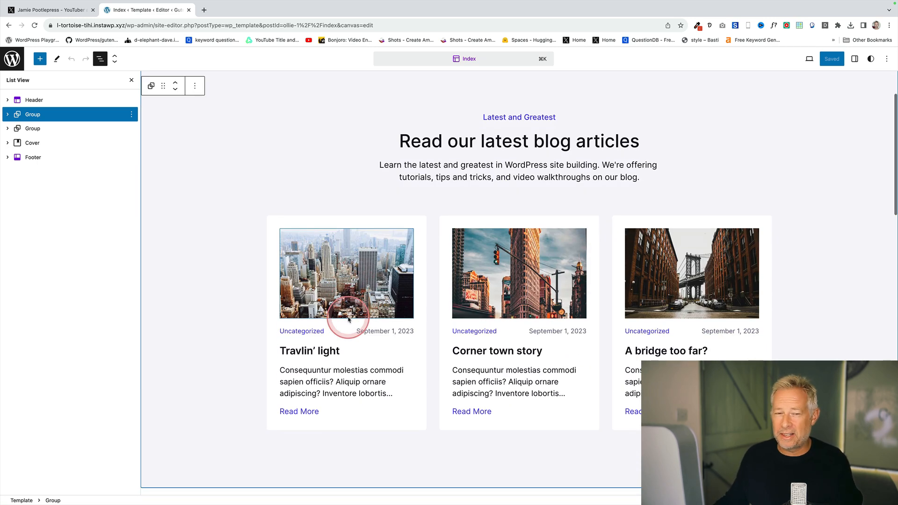
{"action": "scroll", "scroll_direction": "down", "scroll_amount": 3}
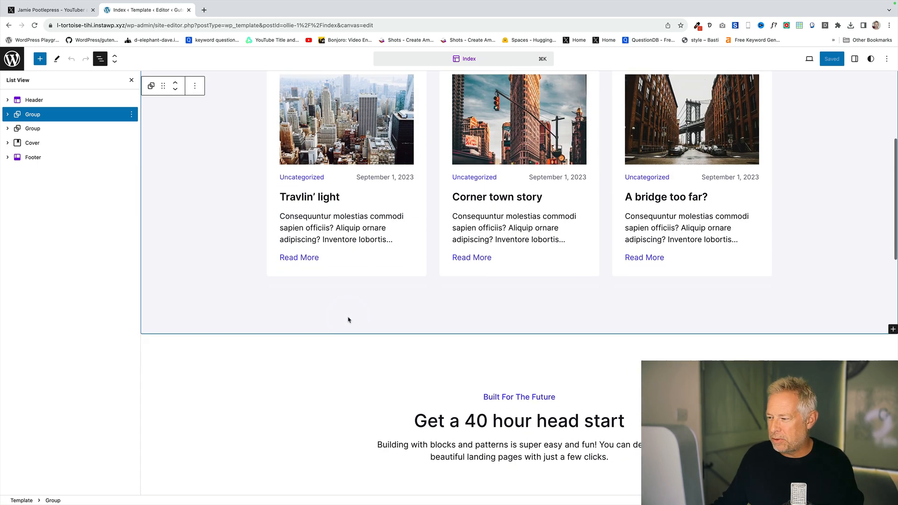
{"action": "scroll", "scroll_direction": "down", "scroll_amount": 3}
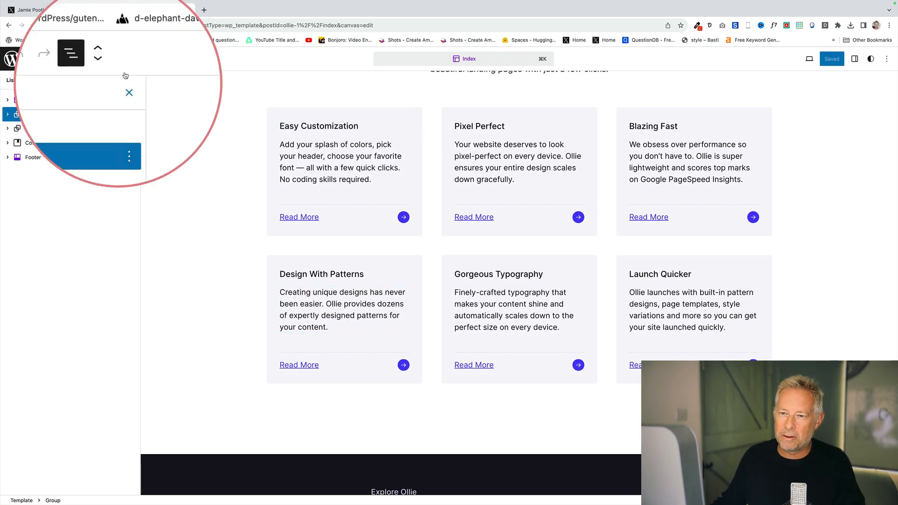
{"action": "mouse_move", "coordinate": [114, 59]}
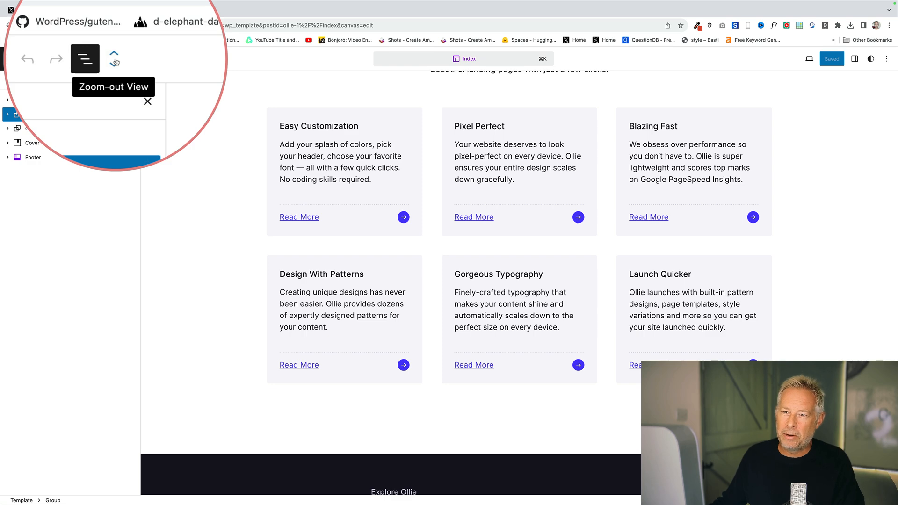
{"action": "left_click", "coordinate": [114, 58]}
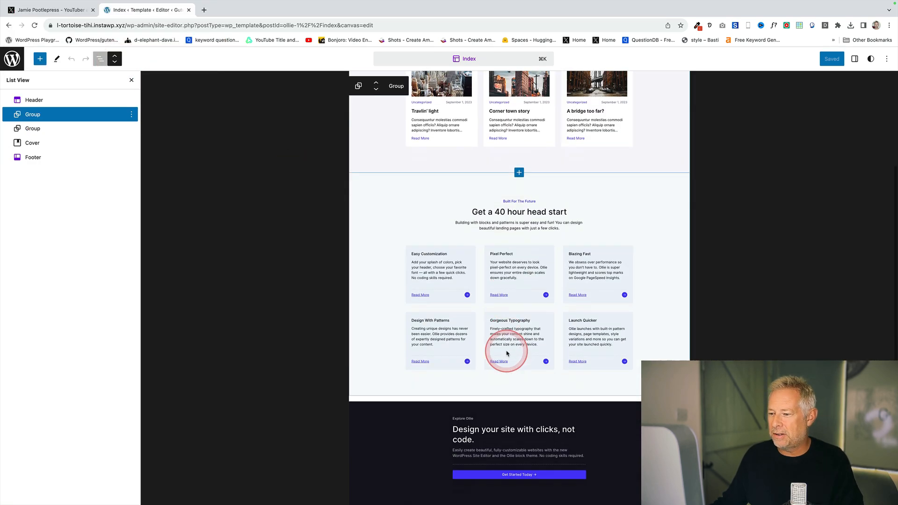
{"action": "scroll", "scroll_direction": "down", "scroll_amount": 3}
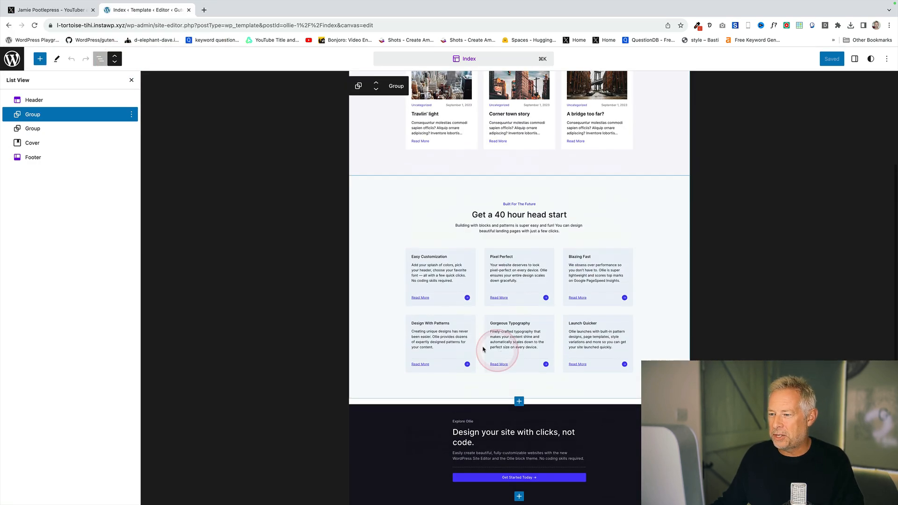
{"action": "scroll", "scroll_direction": "up", "scroll_amount": 3}
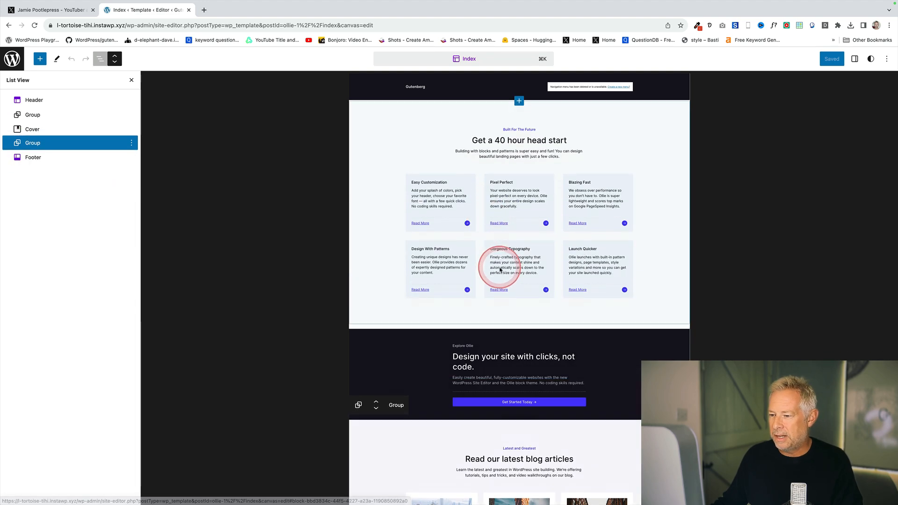
{"action": "scroll", "scroll_direction": "down", "scroll_amount": 3}
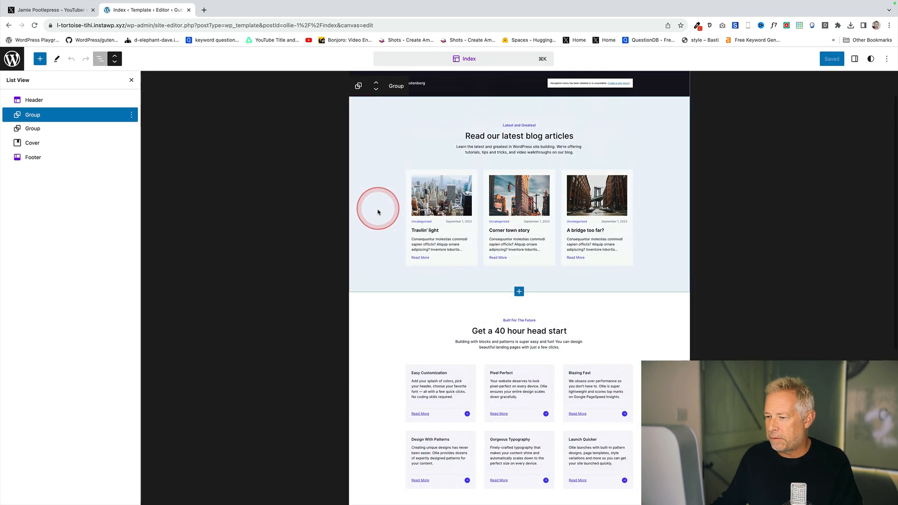
- Insert the Big Text Call To Action Card pattern below the blog articles section
{"action": "left_click", "coordinate": [519, 292]}
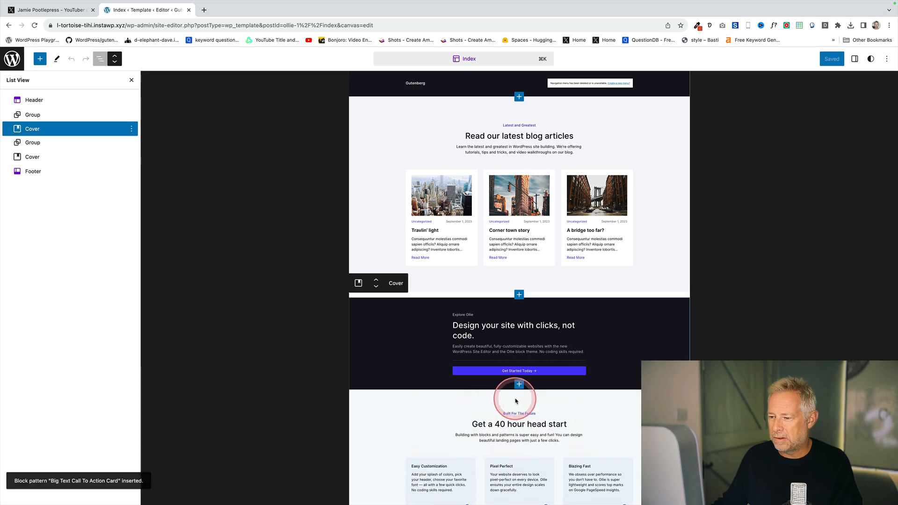
{"action": "scroll", "scroll_direction": "down", "scroll_amount": 3}
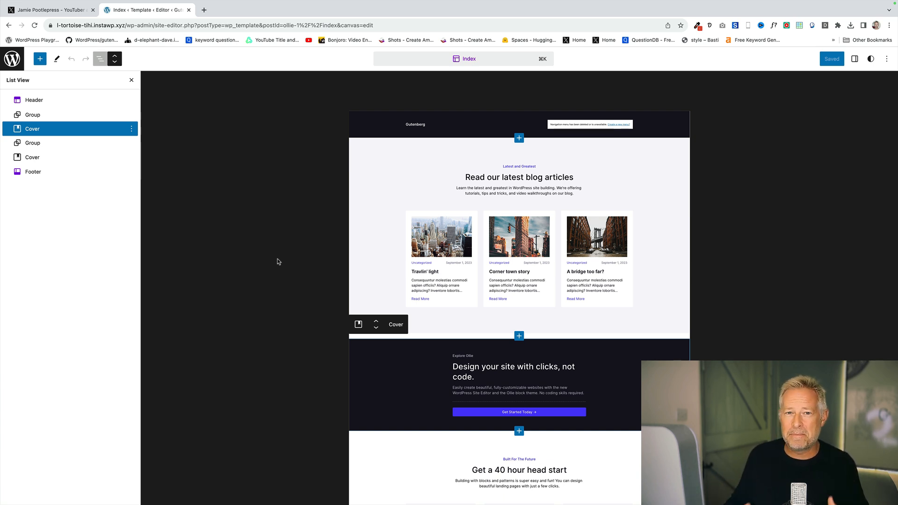
{"action": "scroll", "scroll_direction": "down", "scroll_amount": 3}
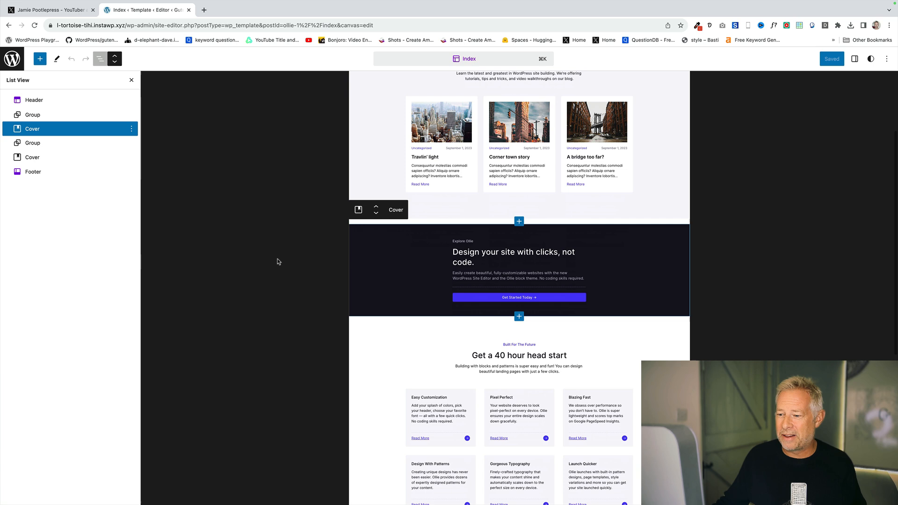
{"action": "scroll", "scroll_direction": "down", "scroll_amount": 3}
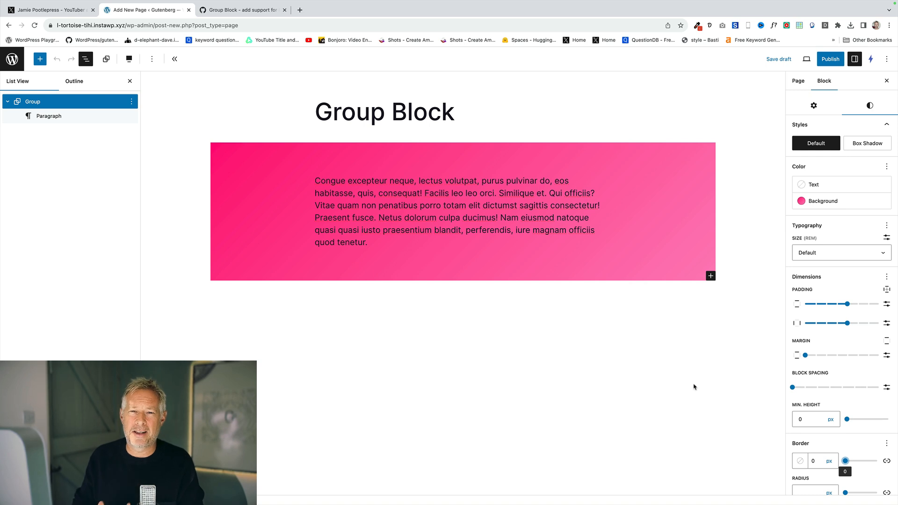
- Select the pink-gradient Group block wrapping the paragraph to show its style settings
{"action": "left_click", "coordinate": [710, 382]}
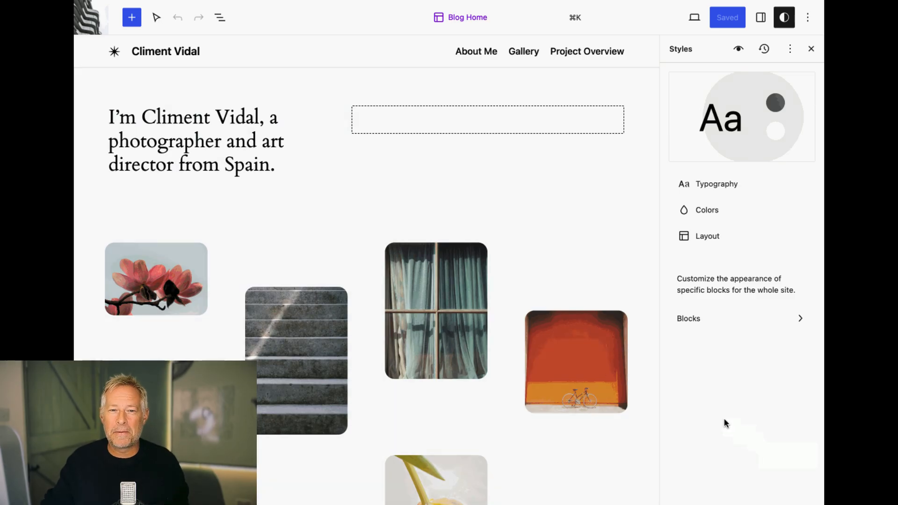
- Show the site's Typography styles and start adding fonts via the font library
{"action": "left_click", "coordinate": [716, 184]}
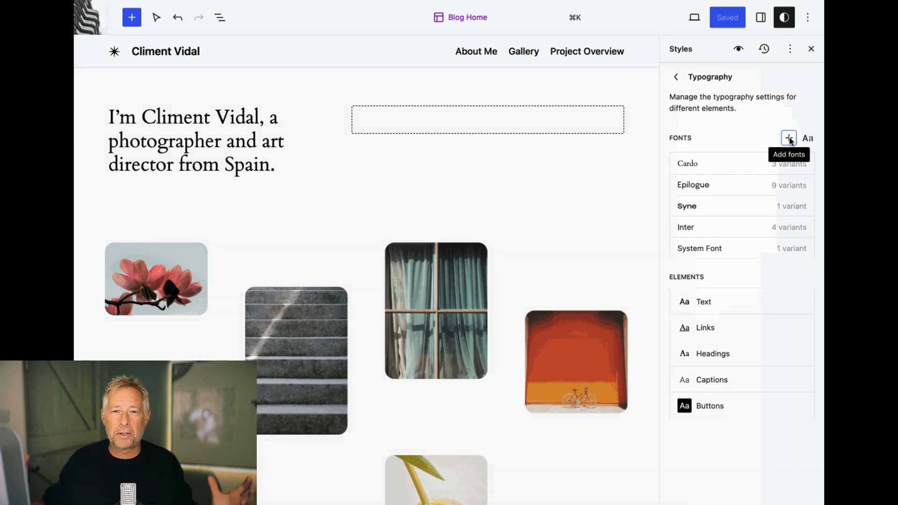
{"action": "left_click", "coordinate": [789, 139]}
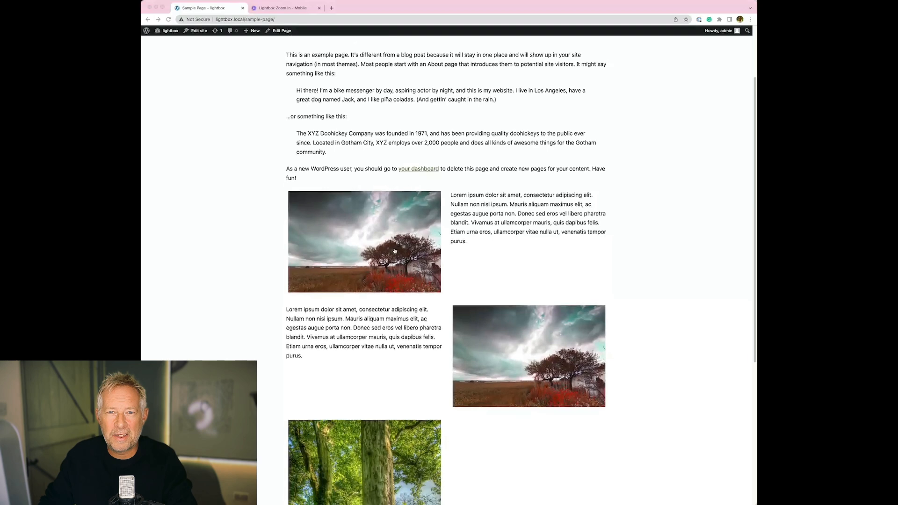
- View a photo in the lightbox, then keep the image's click behavior set to Lightbox
{"action": "left_click", "coordinate": [364, 242]}
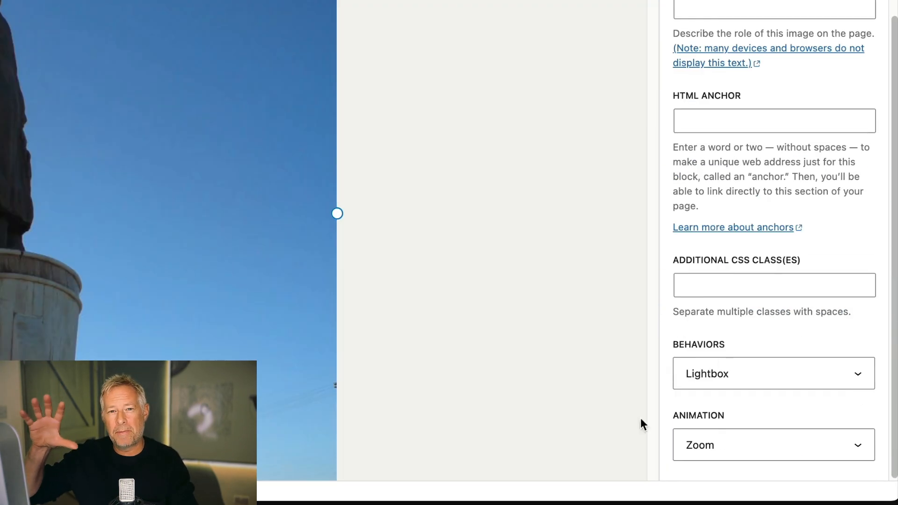
{"action": "left_click", "coordinate": [773, 373]}
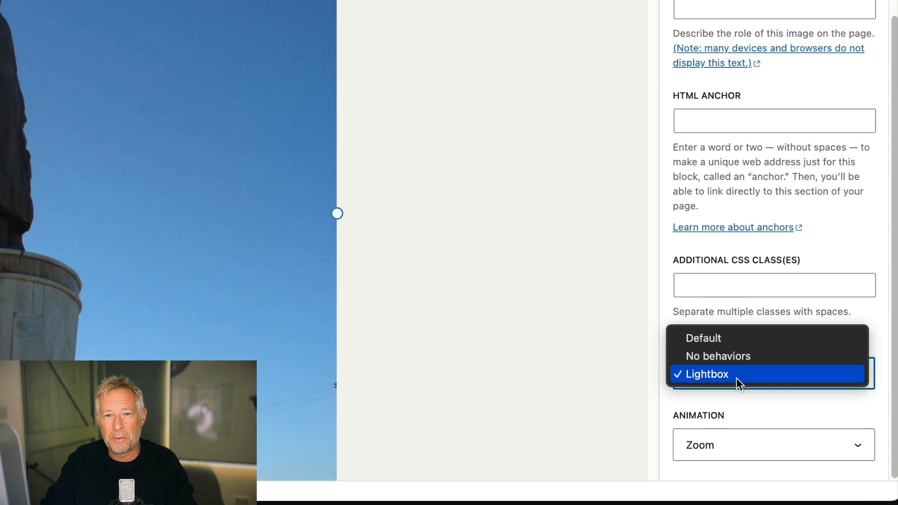
{"action": "left_click", "coordinate": [718, 355]}
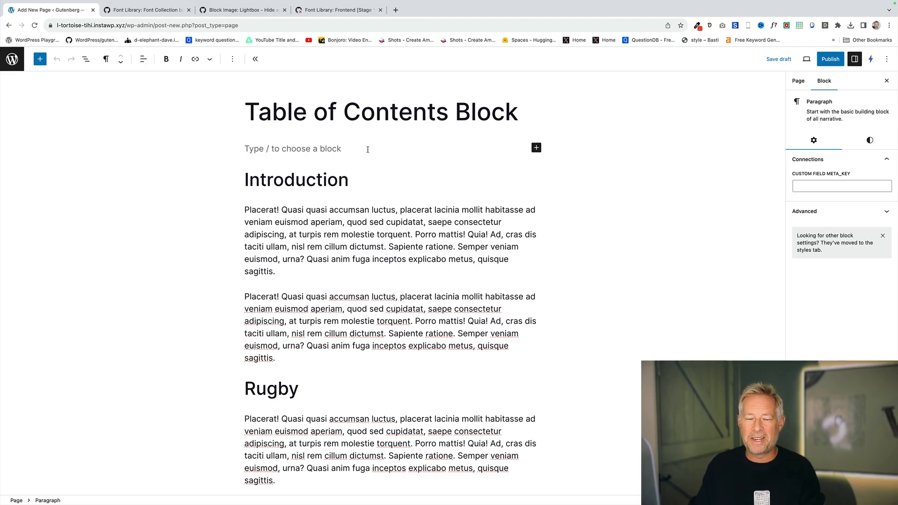
- Add a Table of Contents block via /table, review its outline and show its Styles settings
{"action": "type", "text": "/"}
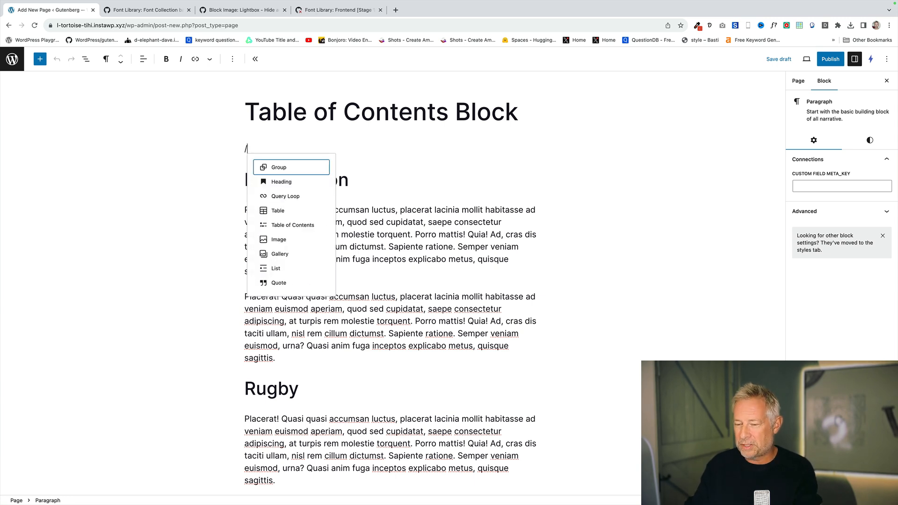
{"action": "type", "text": "table"}
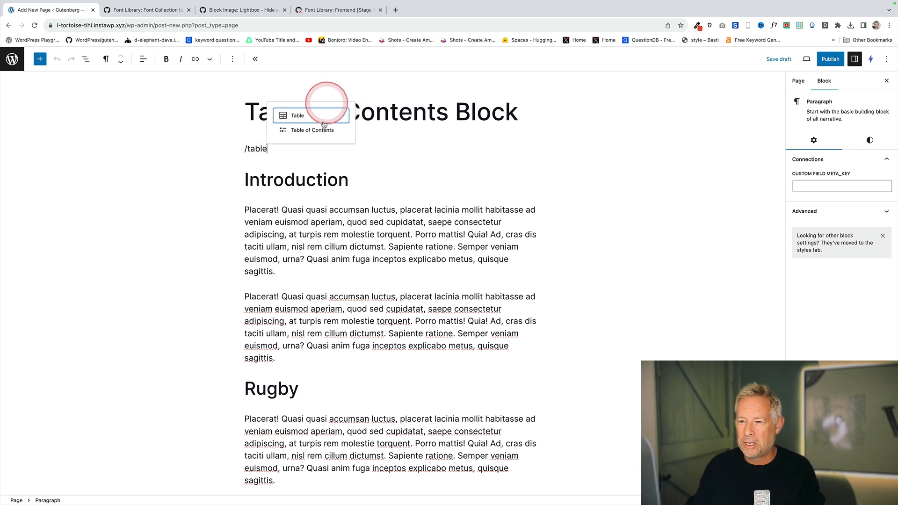
{"action": "left_click", "coordinate": [312, 130]}
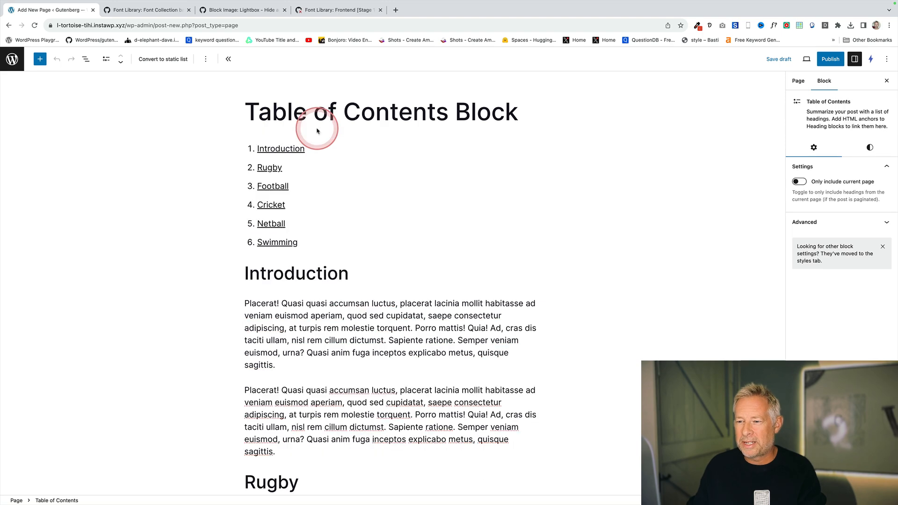
{"action": "scroll", "scroll_direction": "down", "scroll_amount": 3}
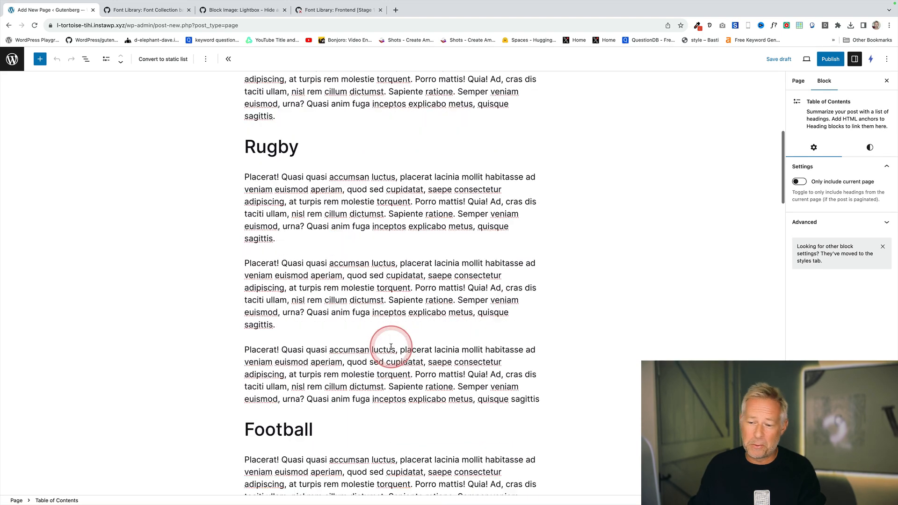
{"action": "scroll", "scroll_direction": "up", "scroll_amount": 3}
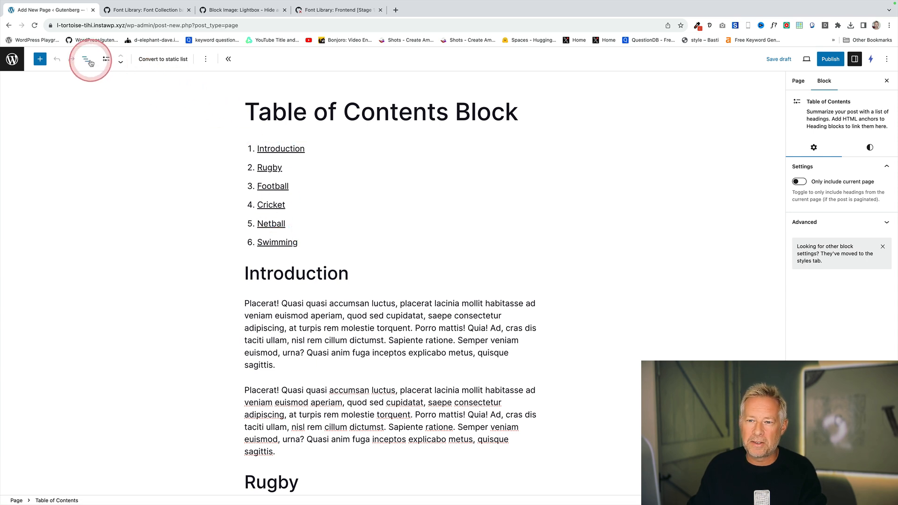
{"action": "left_click", "coordinate": [85, 59]}
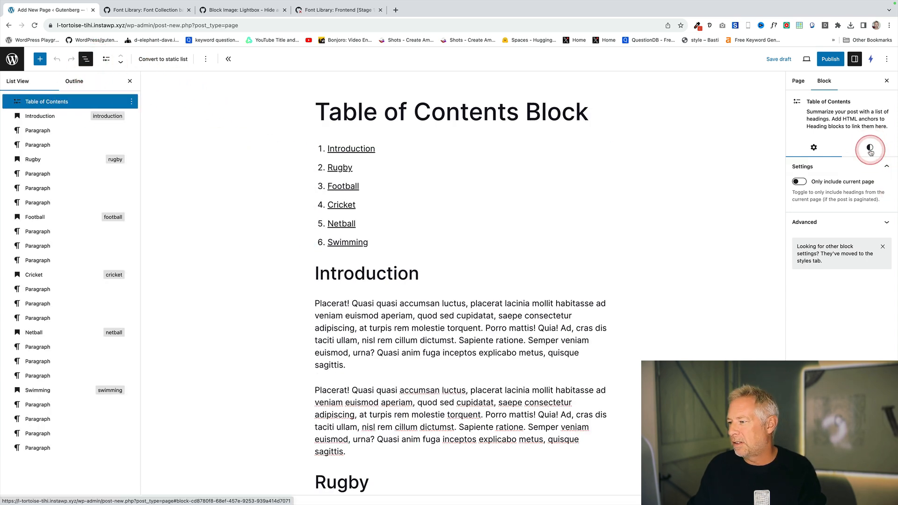
{"action": "left_click", "coordinate": [869, 147]}
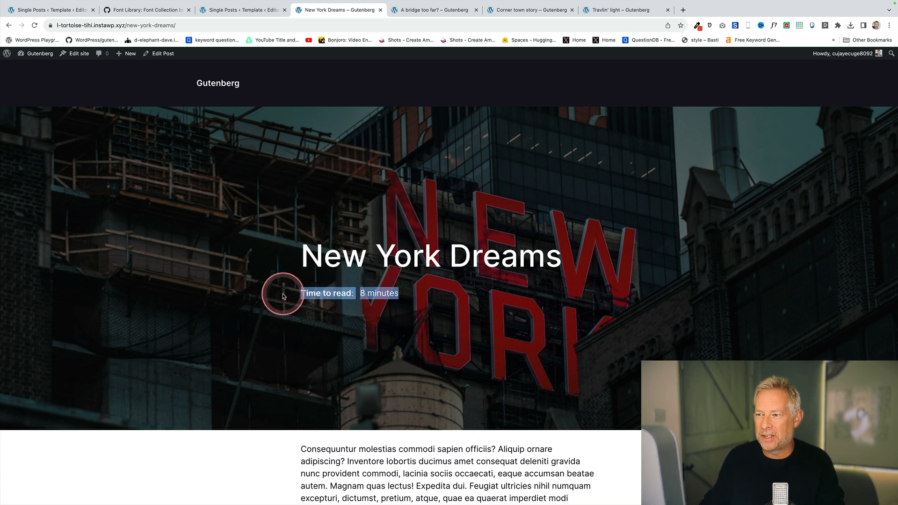
- Check reading times on A bridge too far?, Corner town story and New York Dreams, then edit Single Posts
{"action": "left_click", "coordinate": [432, 9]}
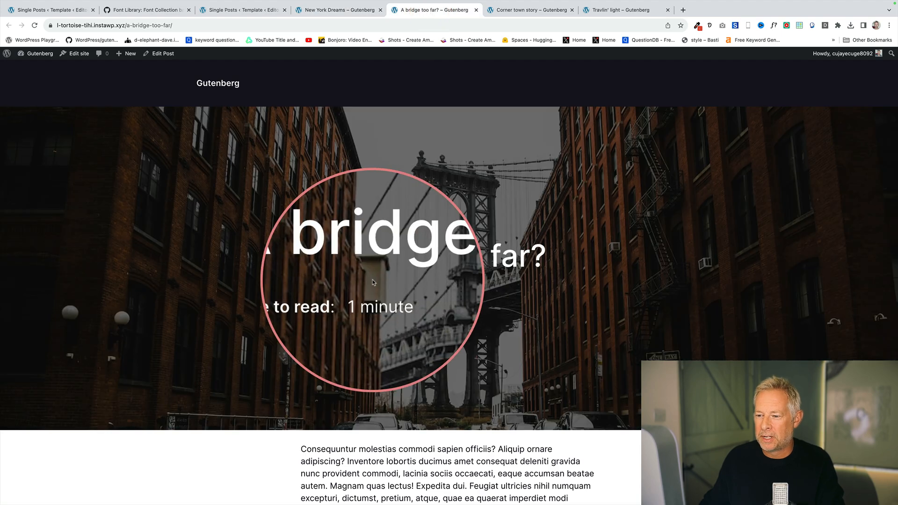
{"action": "scroll", "scroll_direction": "down", "scroll_amount": 3}
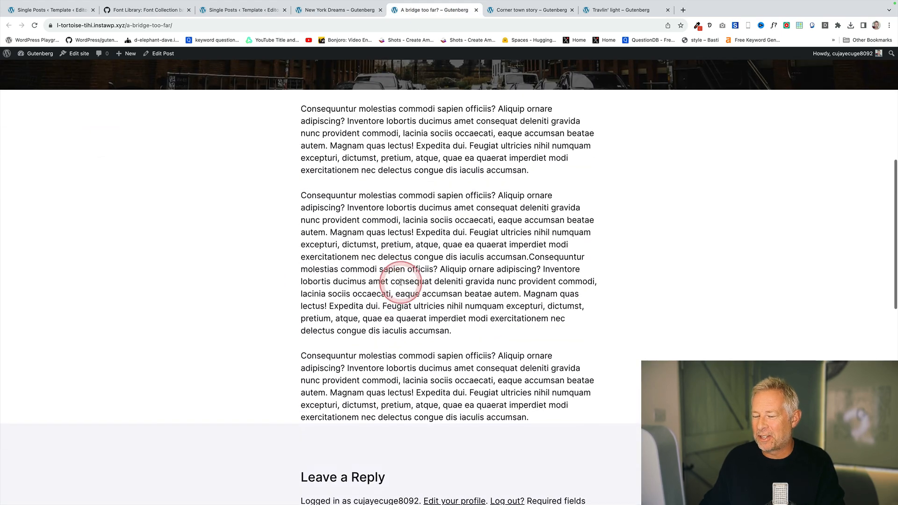
{"action": "left_click", "coordinate": [527, 10]}
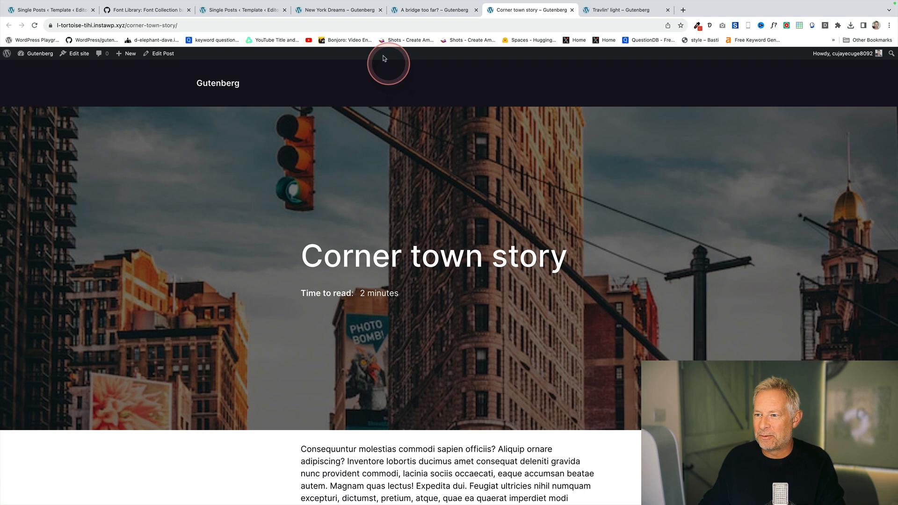
{"action": "left_click", "coordinate": [338, 10]}
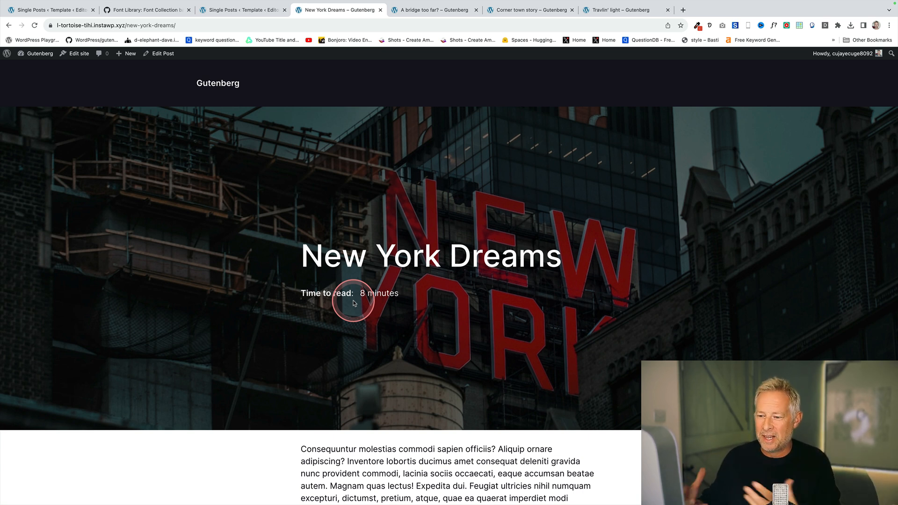
{"action": "left_click", "coordinate": [241, 9]}
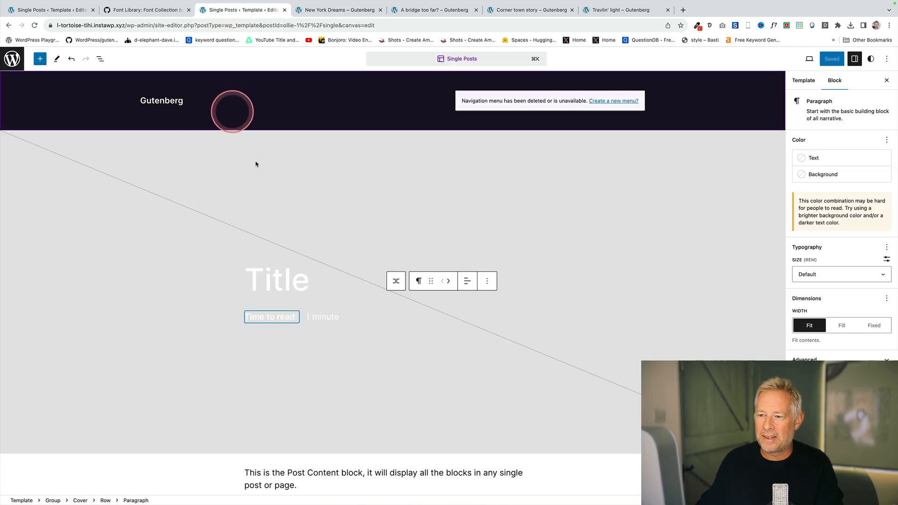
- In List View select Title and the Row holding Time To Read, then return to New York Dreams
{"action": "left_click", "coordinate": [100, 58]}
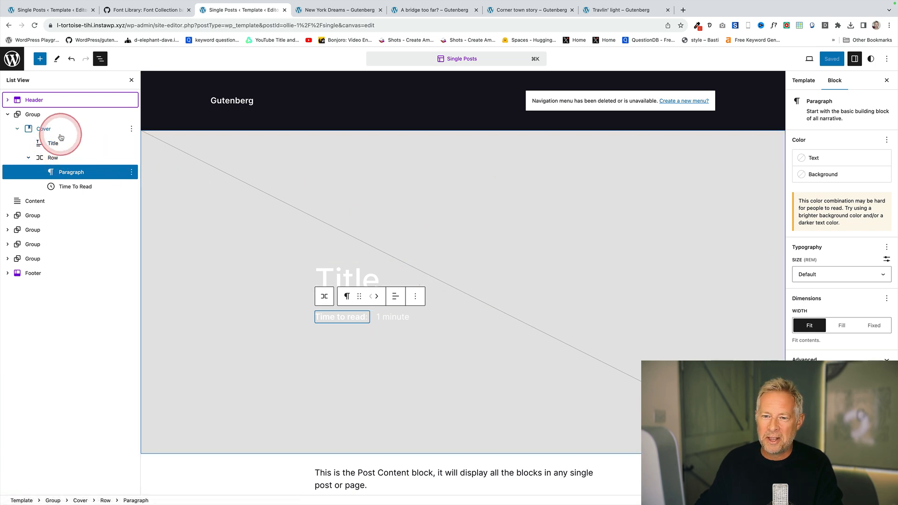
{"action": "left_click", "coordinate": [43, 128]}
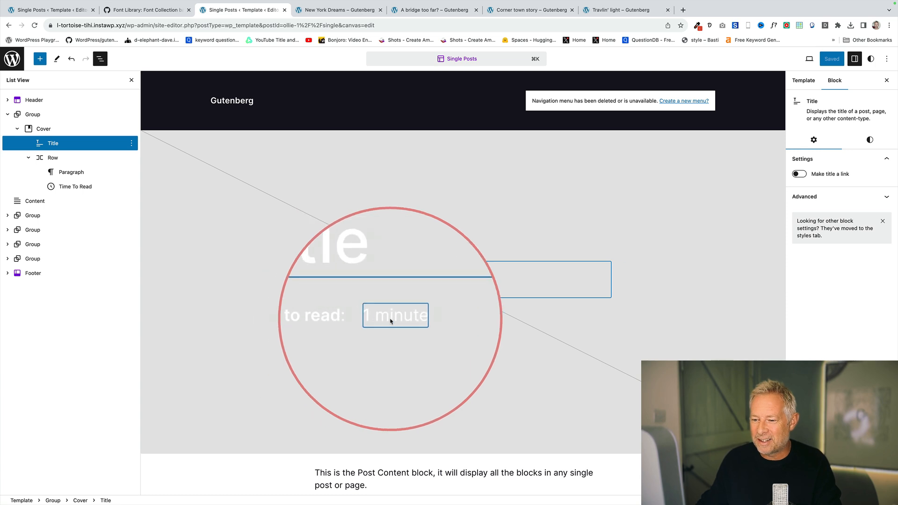
{"action": "left_click", "coordinate": [53, 157]}
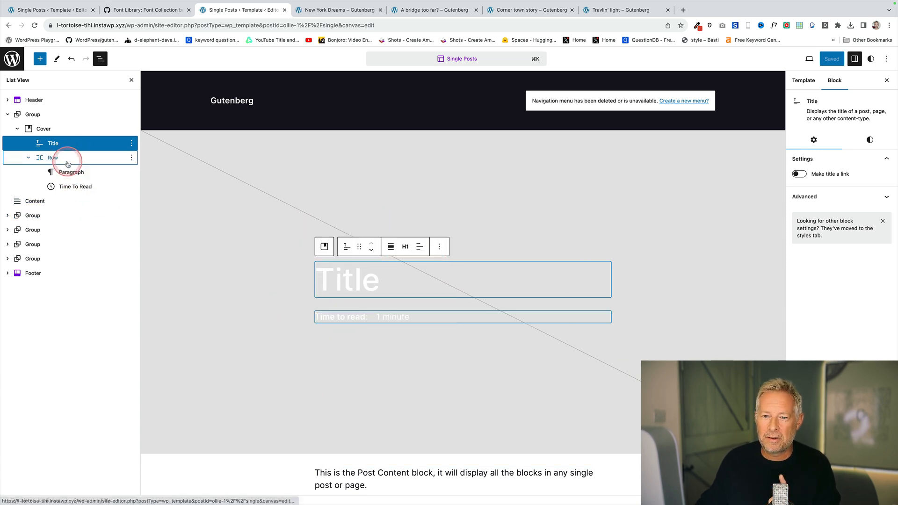
{"action": "left_click", "coordinate": [52, 157]}
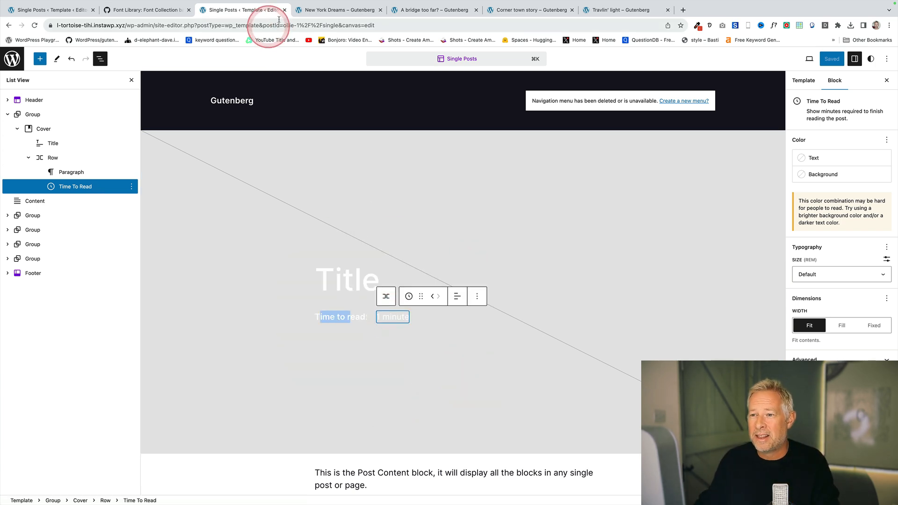
{"action": "left_click", "coordinate": [337, 9]}
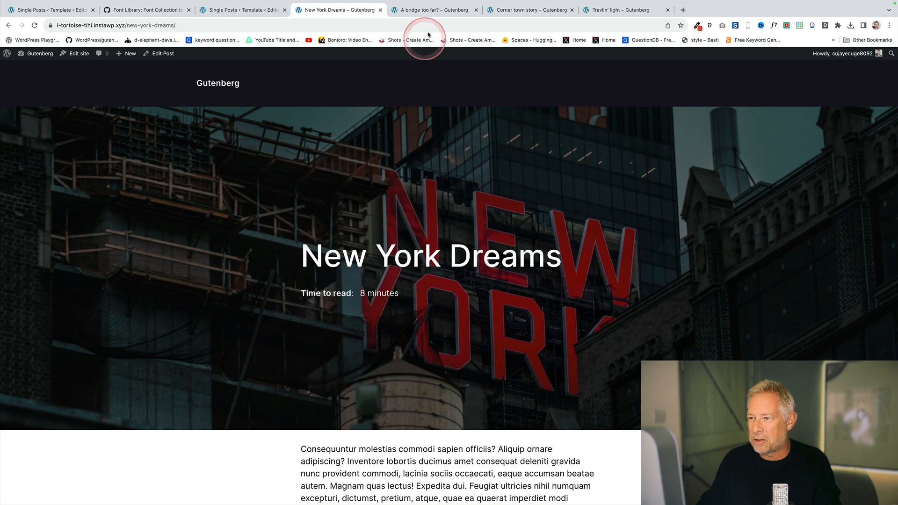
- View the A bridge too far? and Corner town story posts with their reading times
{"action": "left_click", "coordinate": [432, 10]}
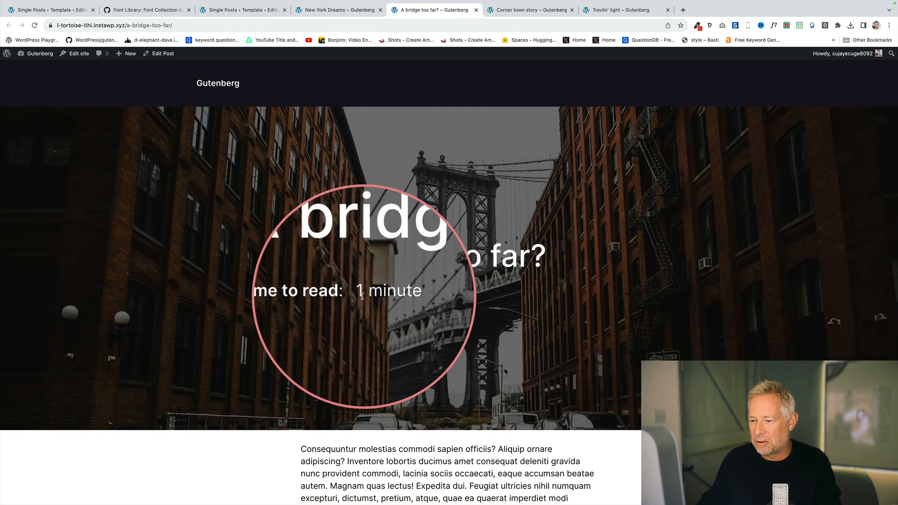
{"action": "left_click", "coordinate": [530, 9]}
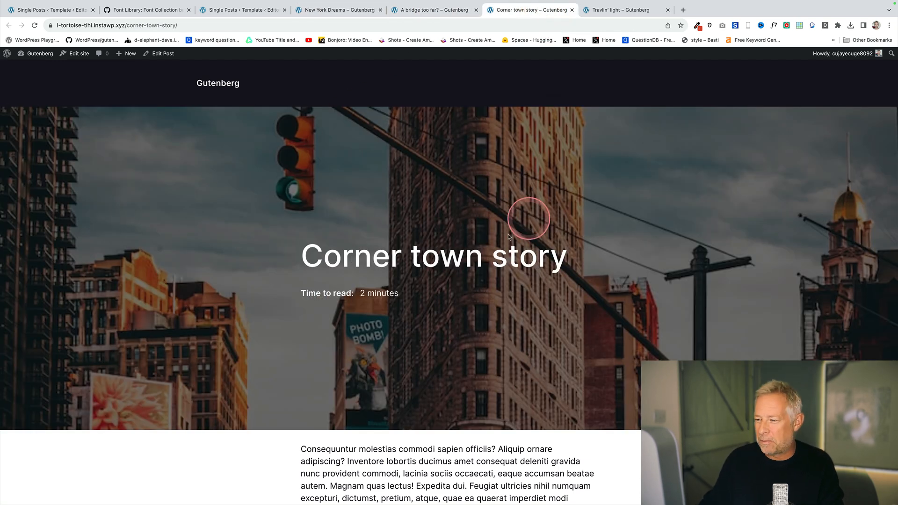
{"action": "mouse_move", "coordinate": [358, 283]}
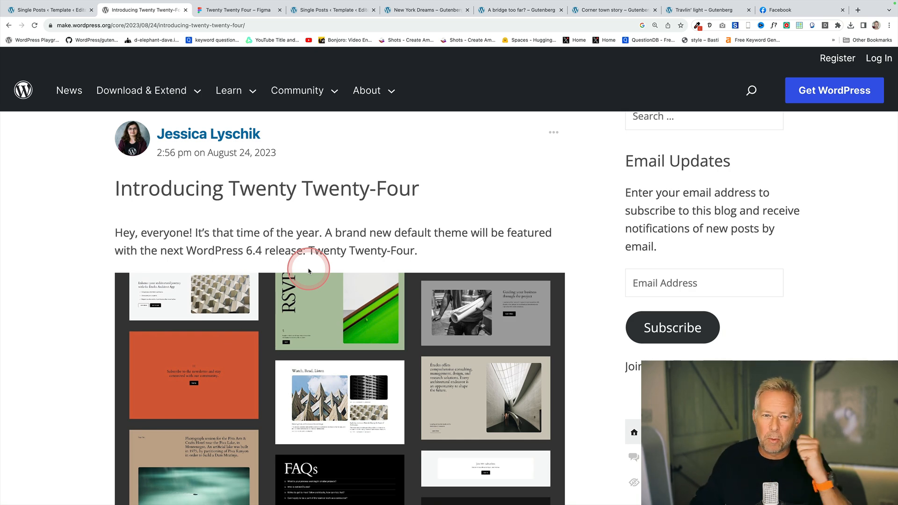
- Scroll the Introducing Twenty Twenty-Four post down to The Concept section
{"action": "scroll", "scroll_direction": "down", "scroll_amount": 3}
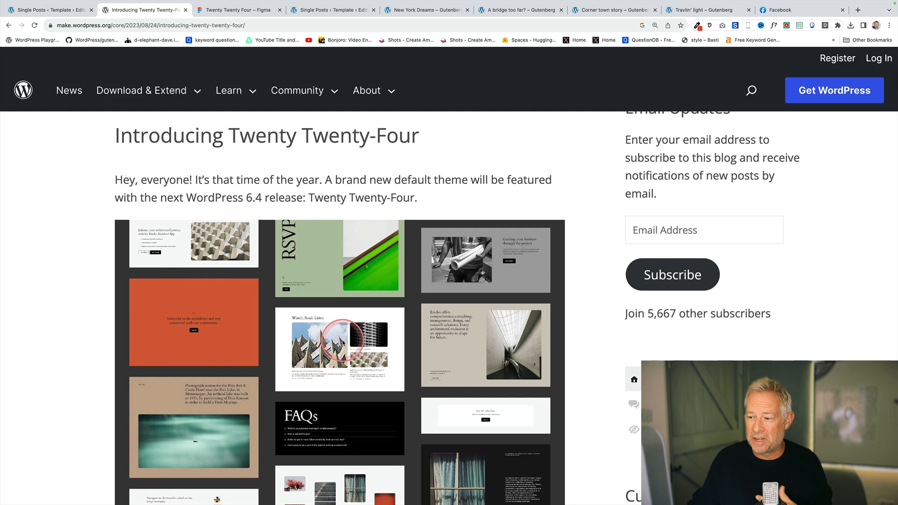
{"action": "scroll", "scroll_direction": "down", "scroll_amount": 3}
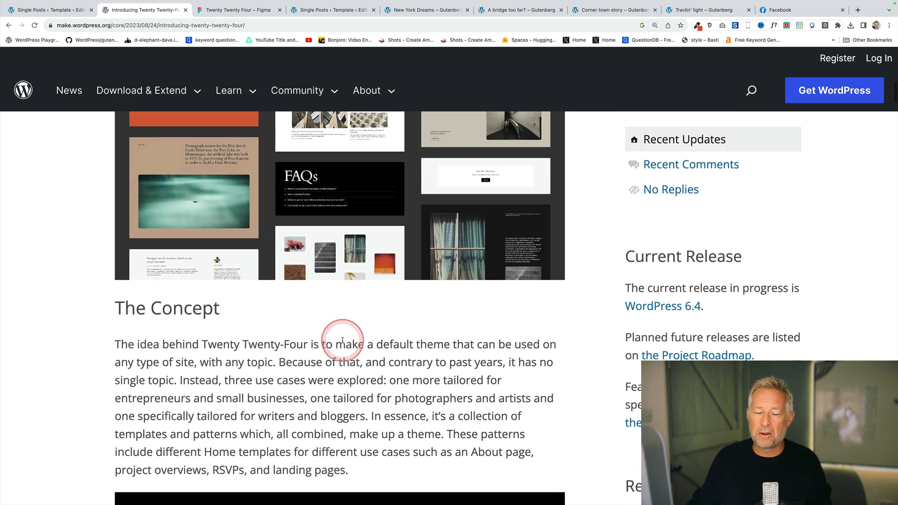
{"action": "scroll", "scroll_direction": "down", "scroll_amount": 3}
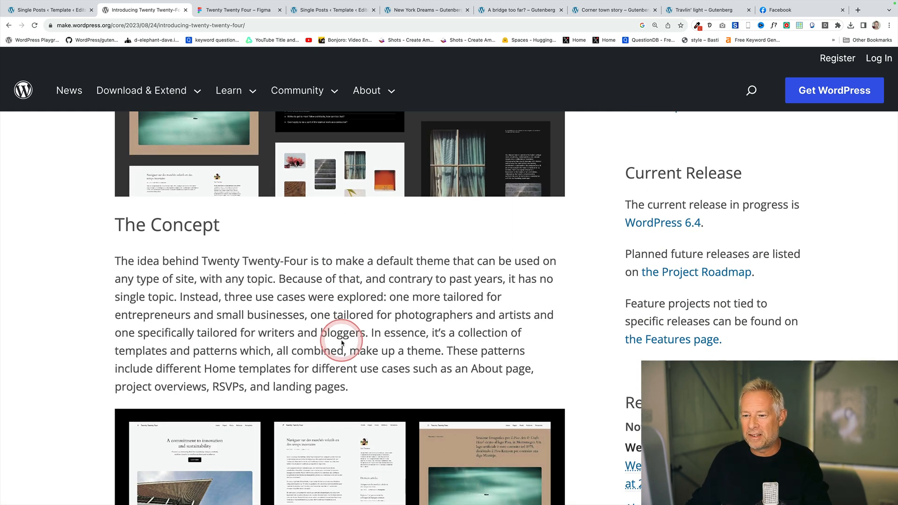